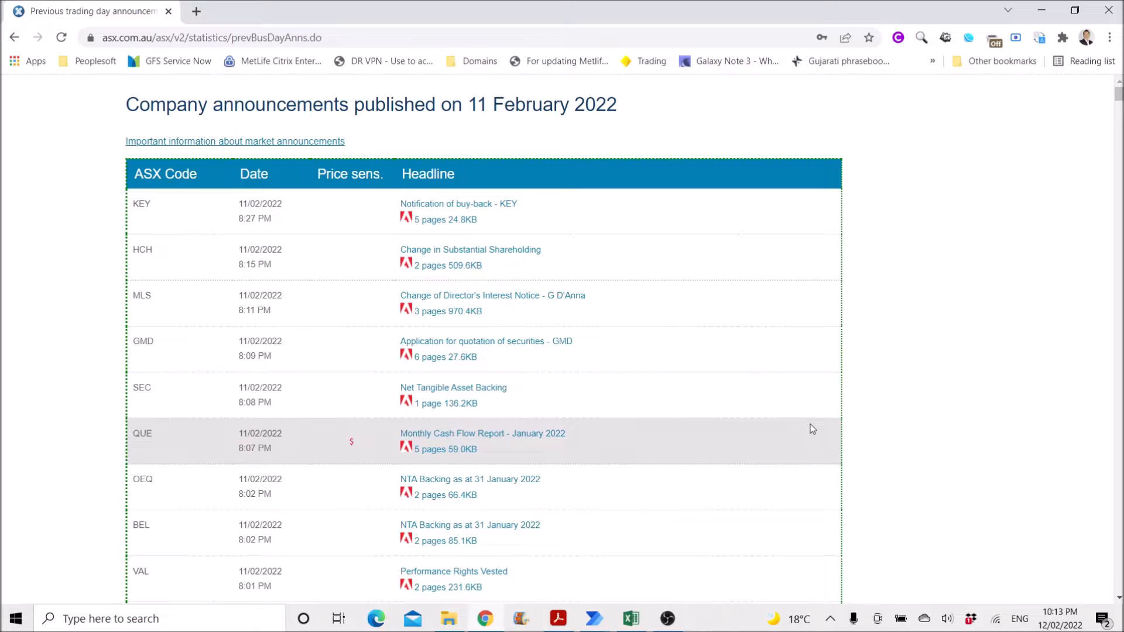
mouse_move(803, 445)
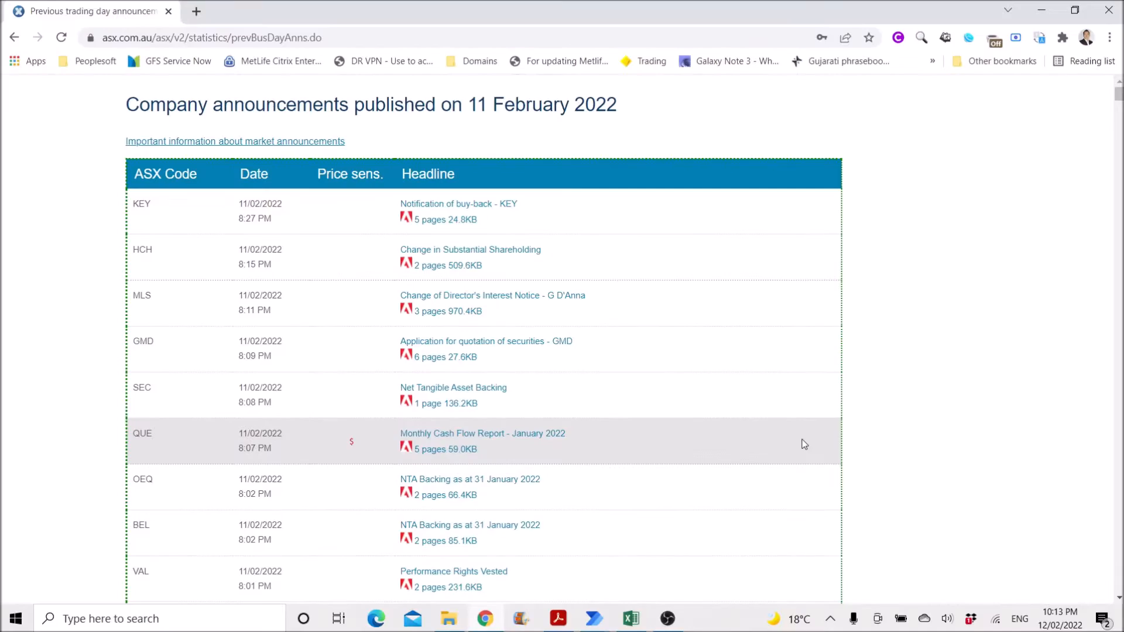
mouse_move(678, 497)
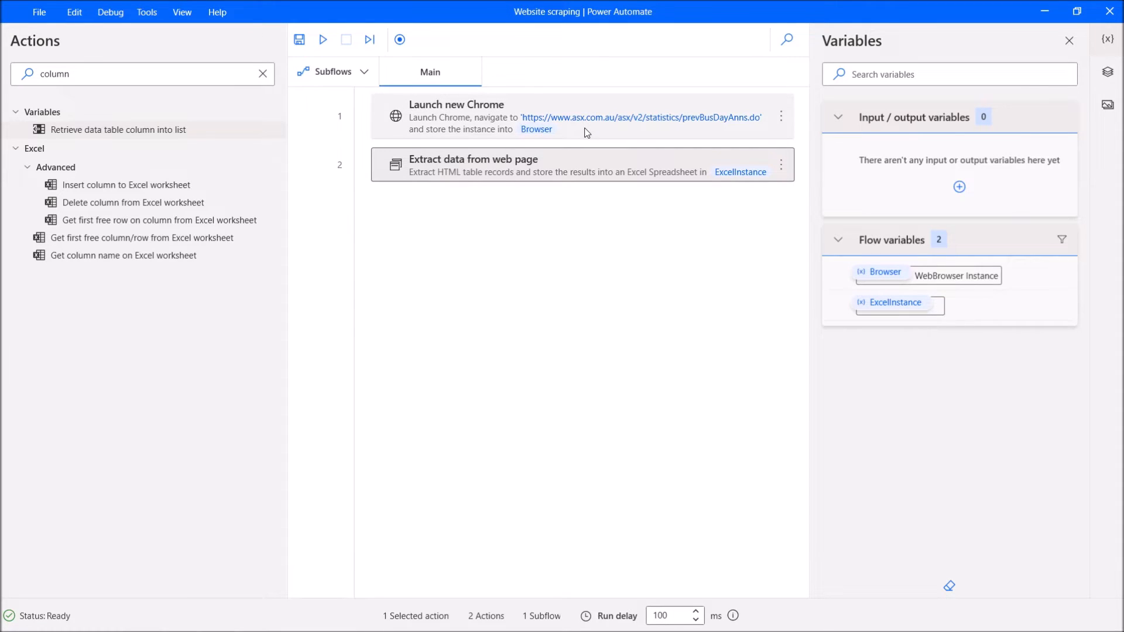
Review the Chrome launch step's settings for the ASX announcements page, then close them
double_click(455, 116)
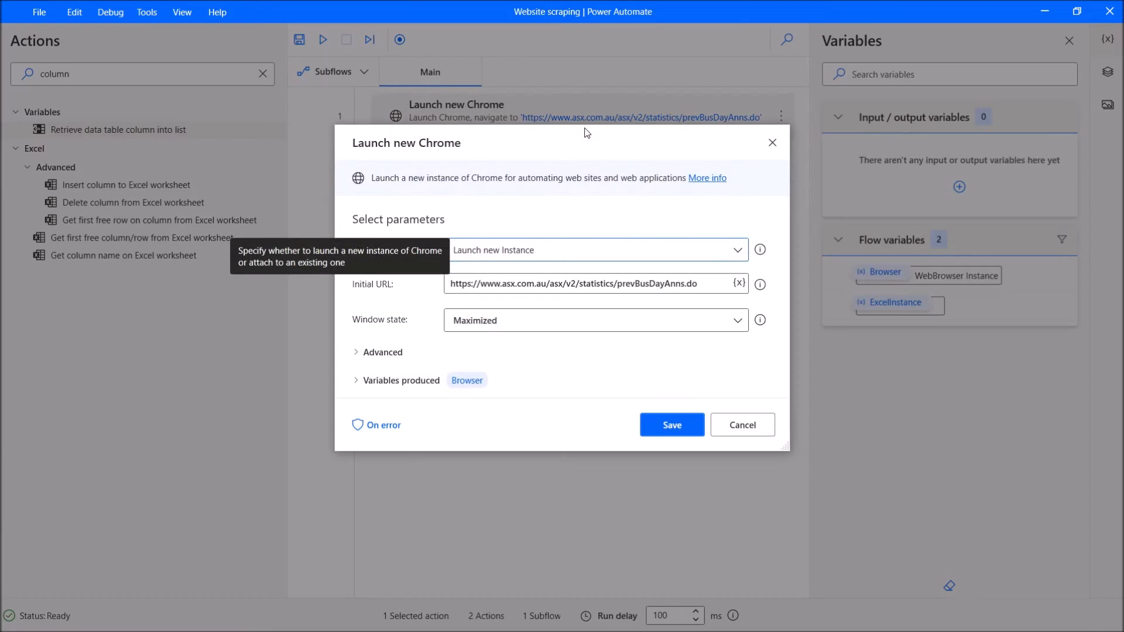
mouse_move(402, 267)
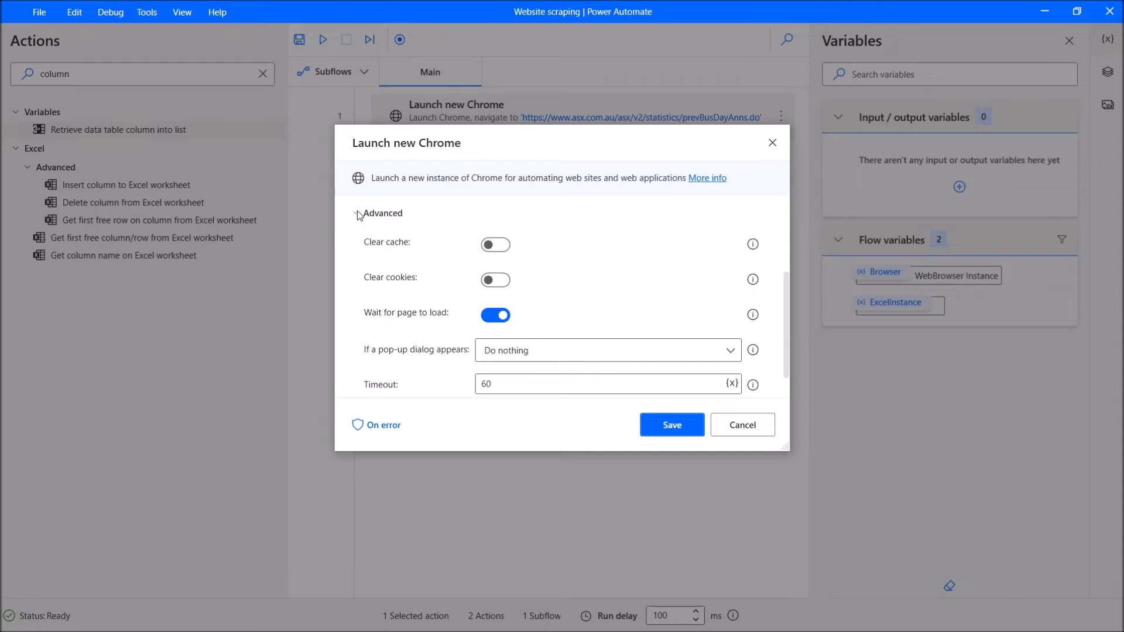
click(380, 213)
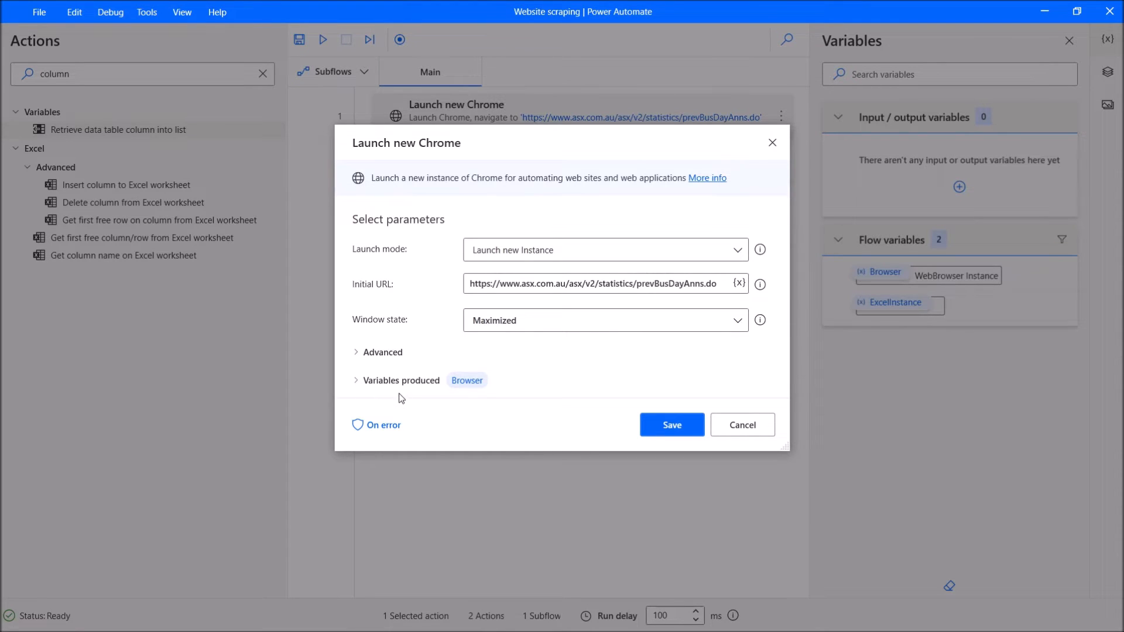
click(670, 424)
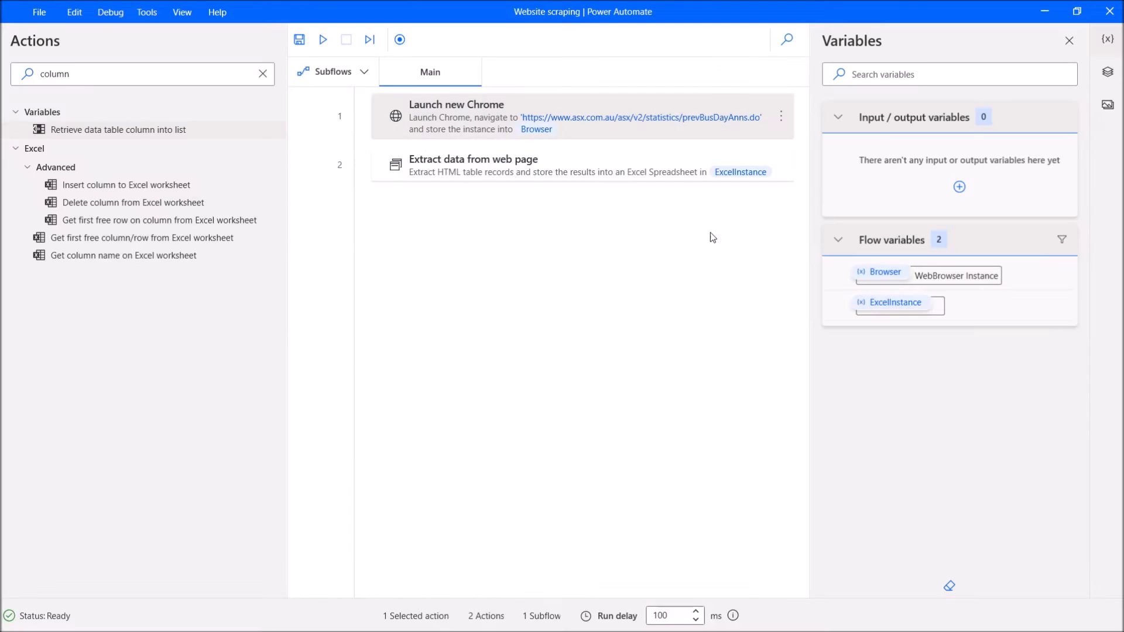
Bring up the settings of the web page data extraction step
double_click(473, 160)
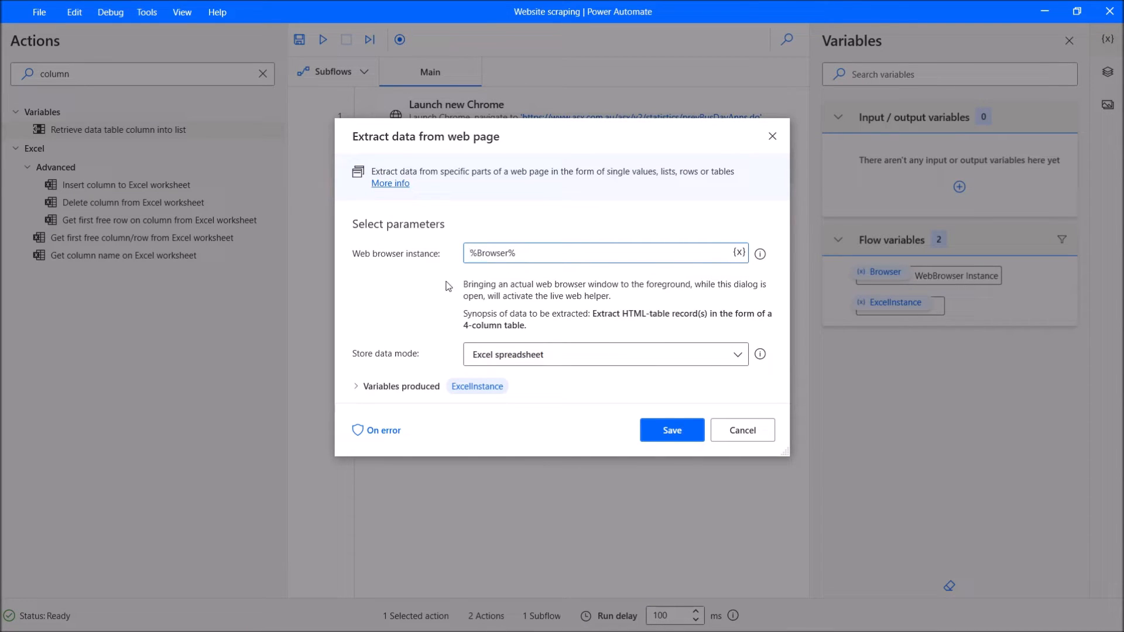
mouse_move(393, 334)
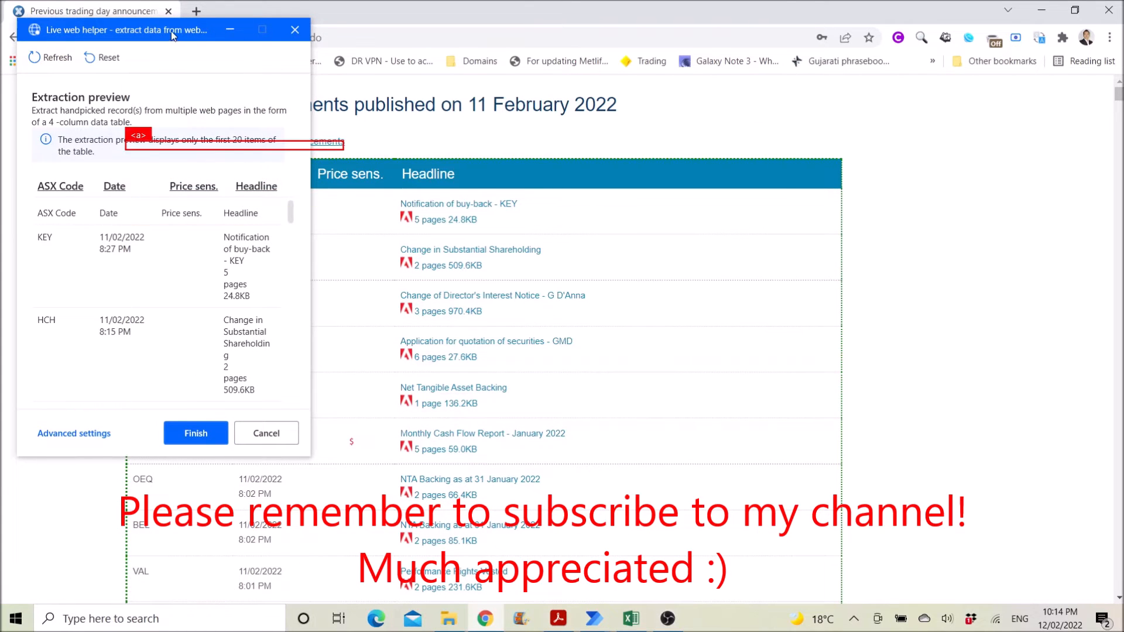
Reset the extraction and re-pick the entire announcements HTML table as a 4-column data table
drag(125, 29, 850, 53)
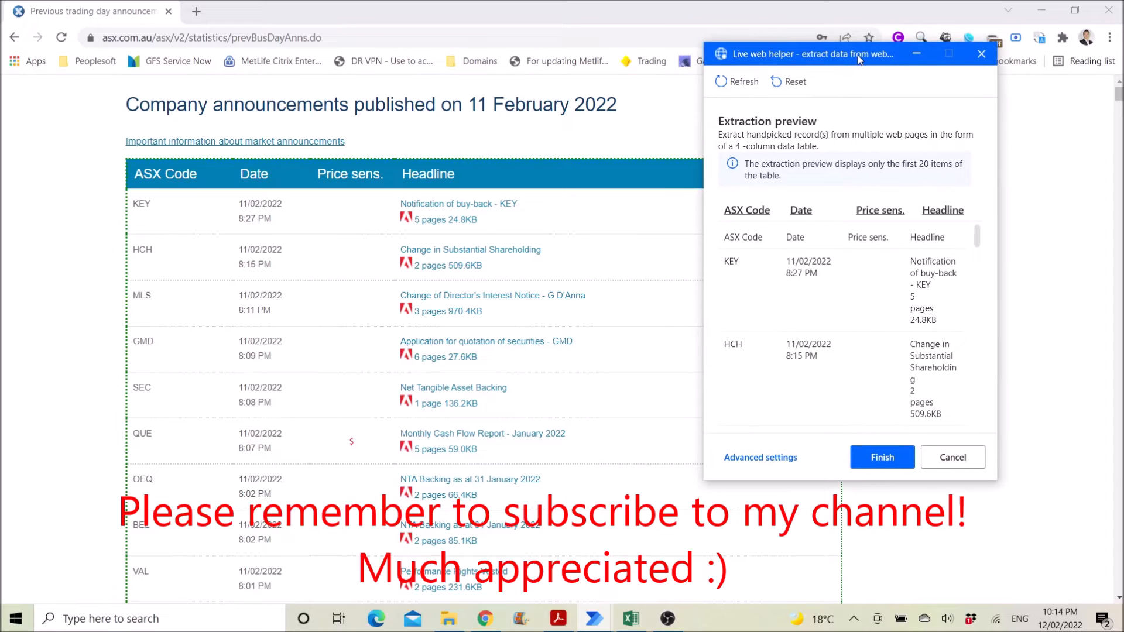
mouse_move(783, 68)
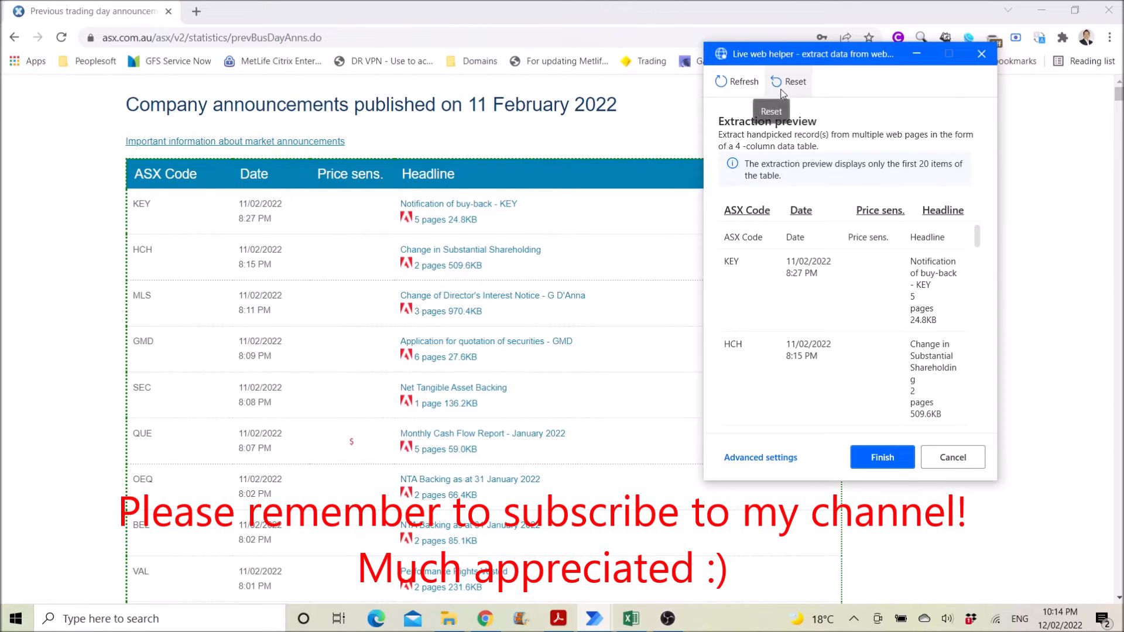
click(787, 81)
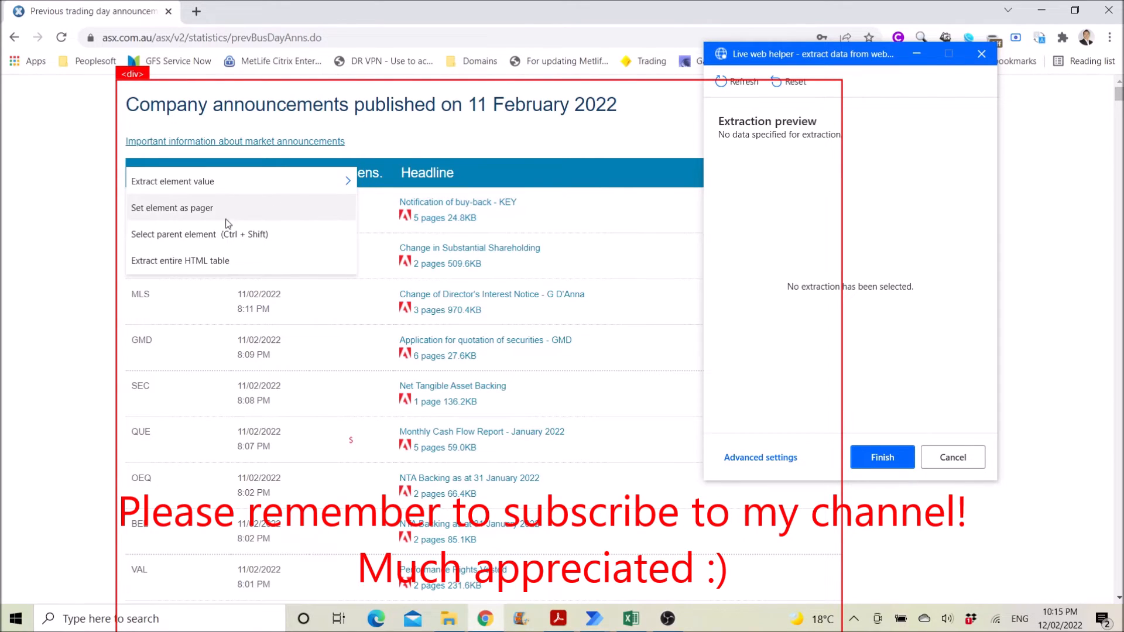
mouse_move(199, 266)
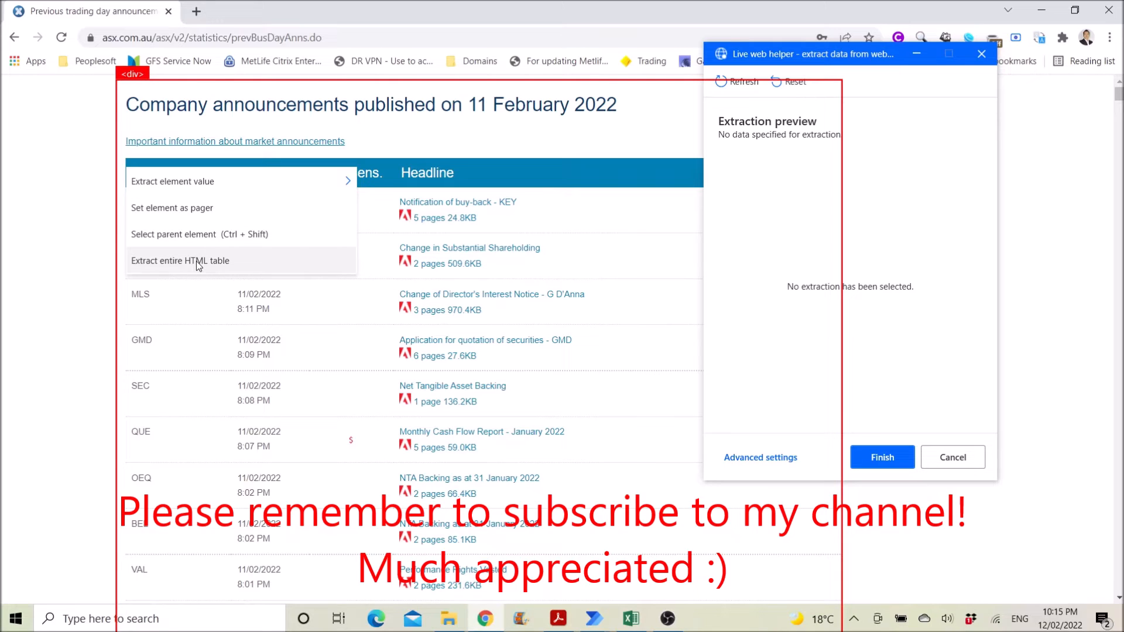
click(180, 260)
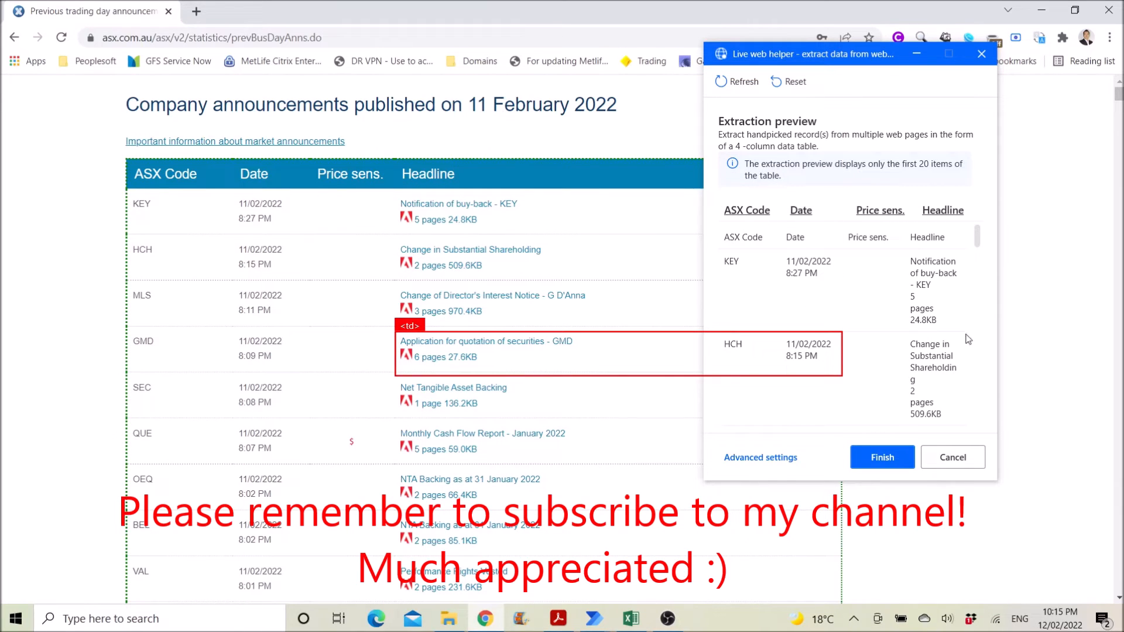
mouse_move(834, 264)
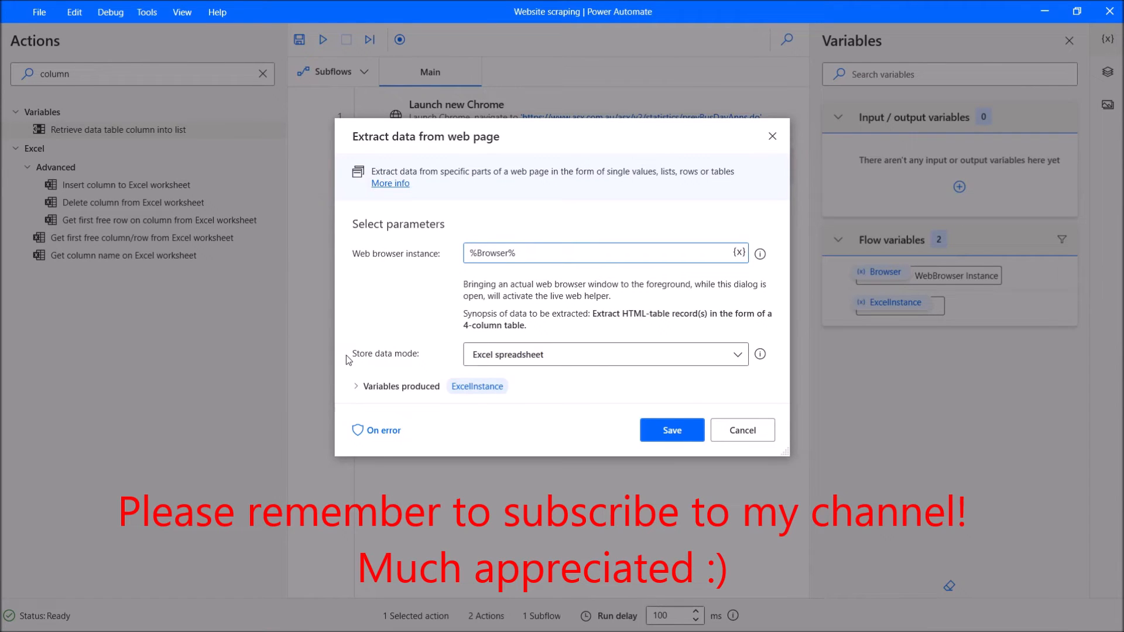
mouse_move(537, 361)
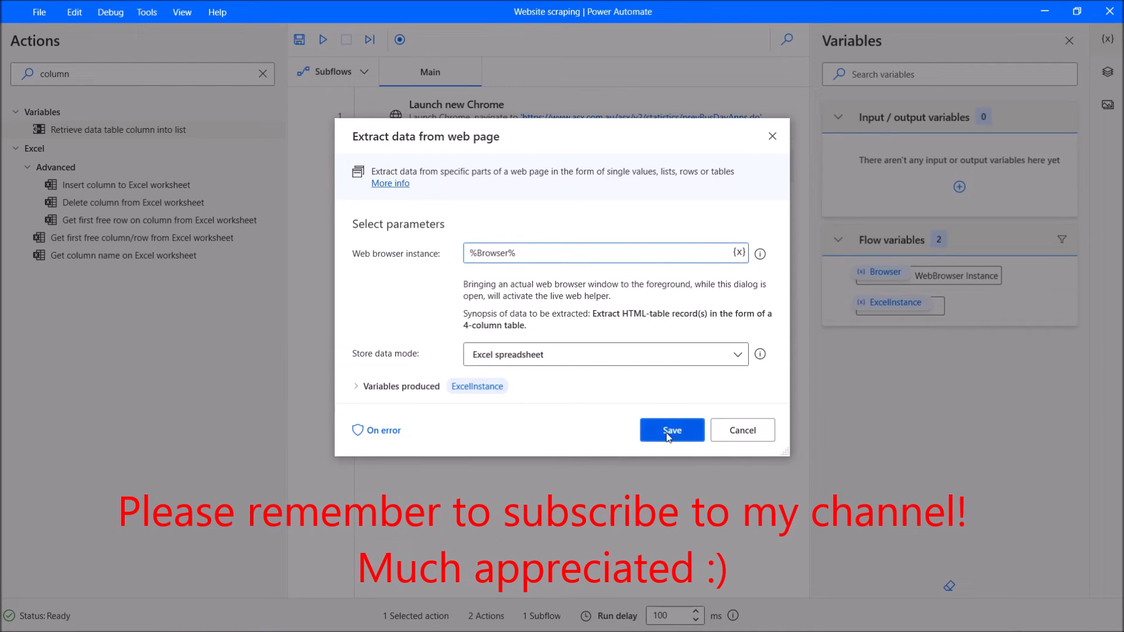
Save the extract step storing the 4-column table to Excel and run the flow
click(670, 429)
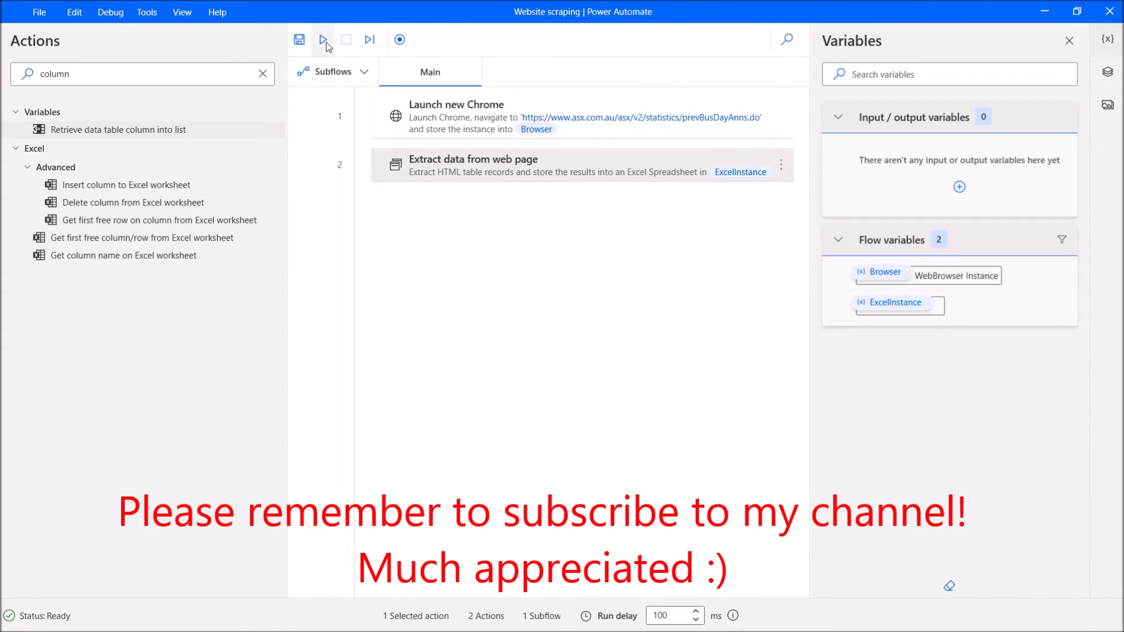
click(321, 40)
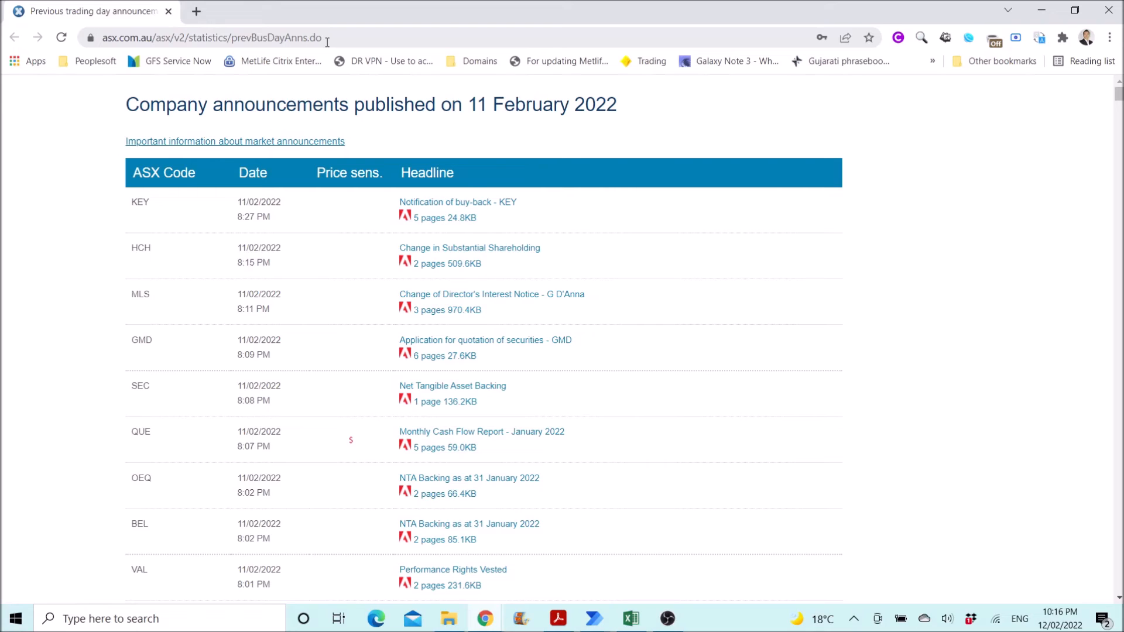
Bring up Book1 in Excel showing the extracted ASX code, date and headline columns
click(630, 618)
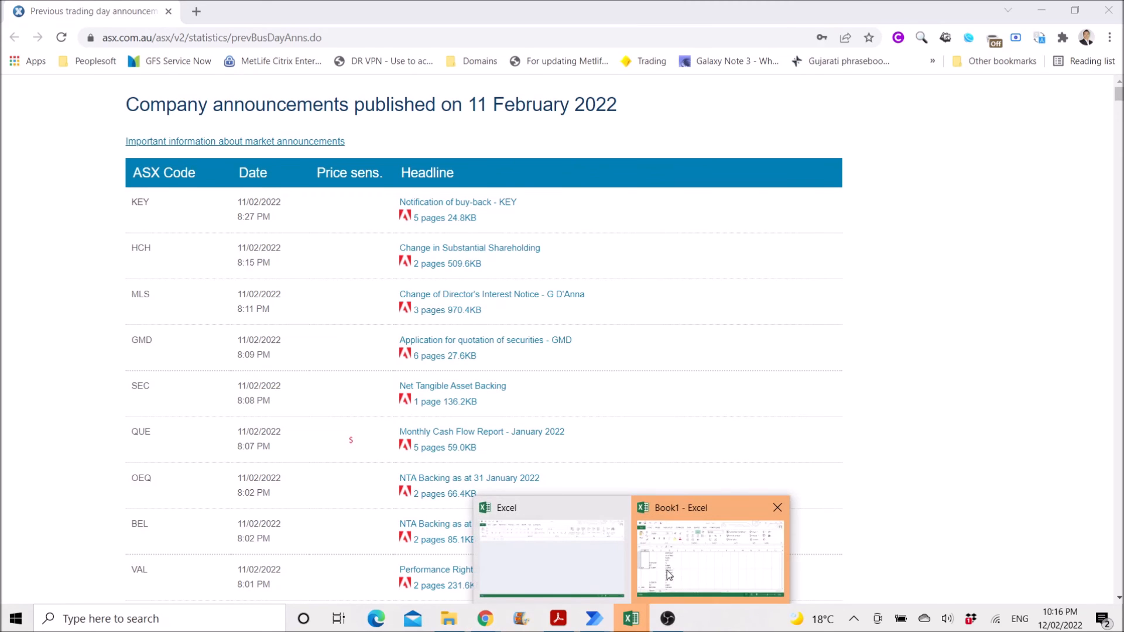
click(710, 547)
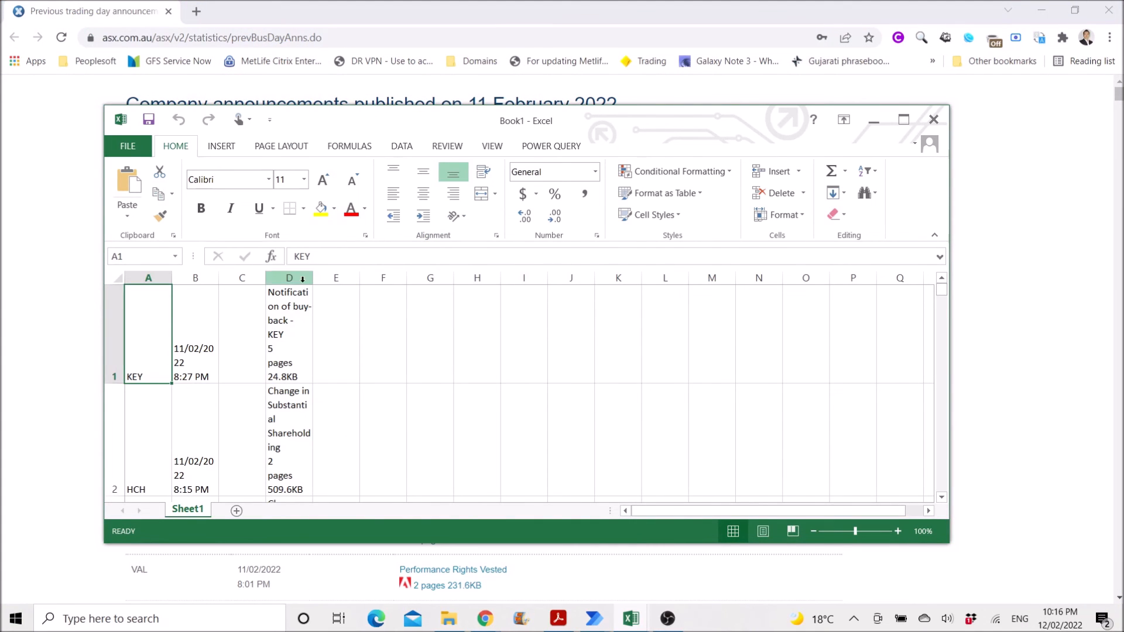